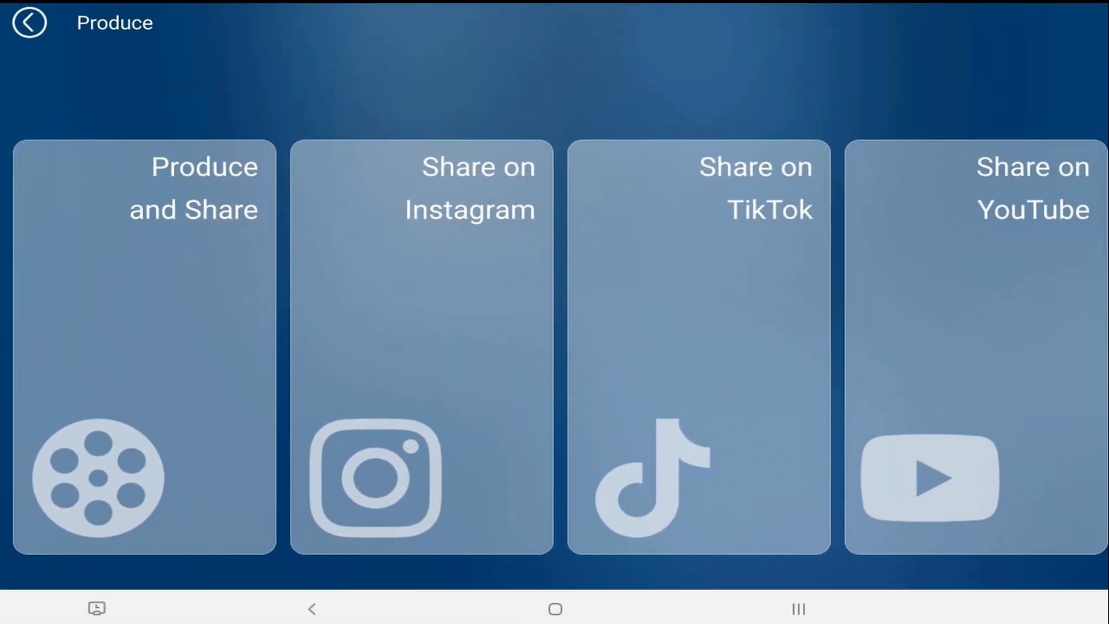
Browse the Produce sharing cards, from Produce and Share through CyberLink Cloud.
scroll("left", 3)
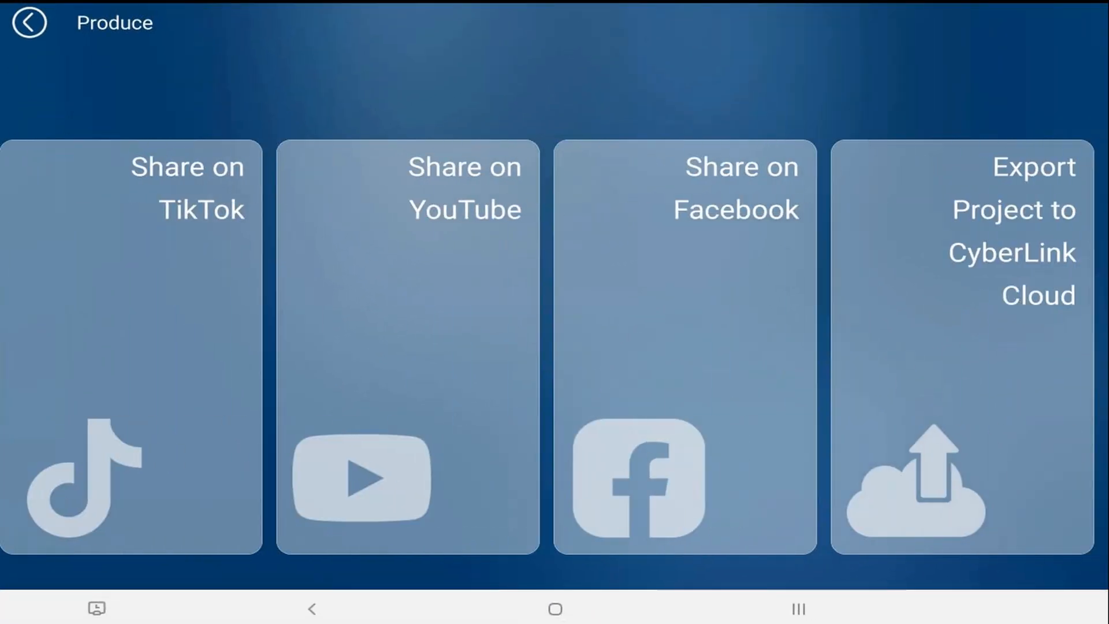
scroll("right", 3)
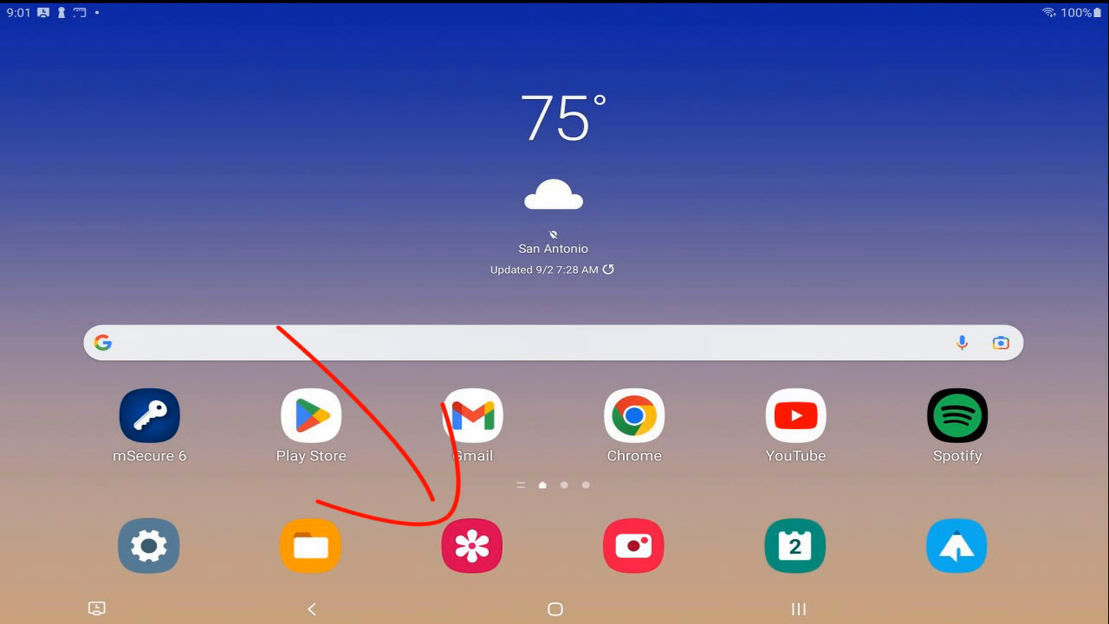
Open the mountain-lake project showing its four-clip timeline in the editor.
left_click(472, 545)
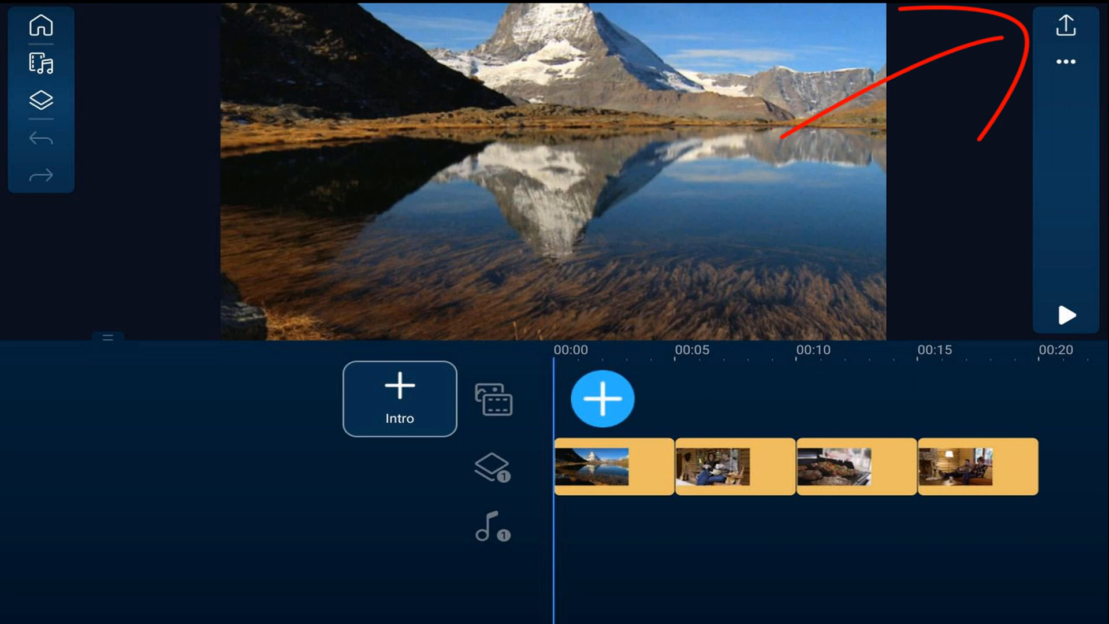
Choose Produce and Share with Ultra HD (4K) resolution and view its produce settings.
left_click(1066, 26)
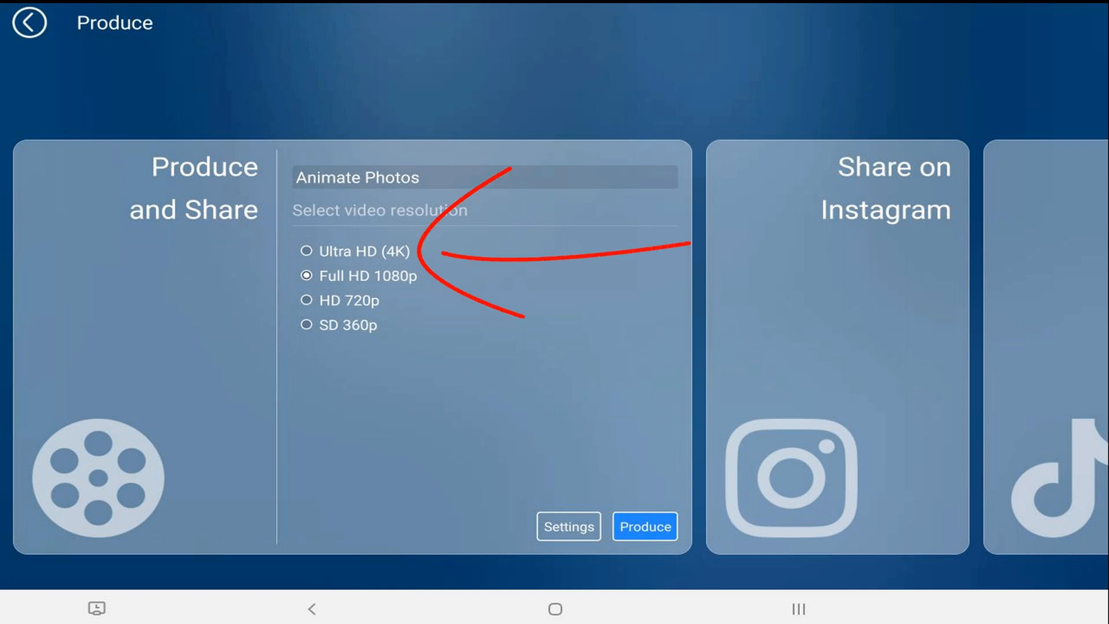
left_click(306, 251)
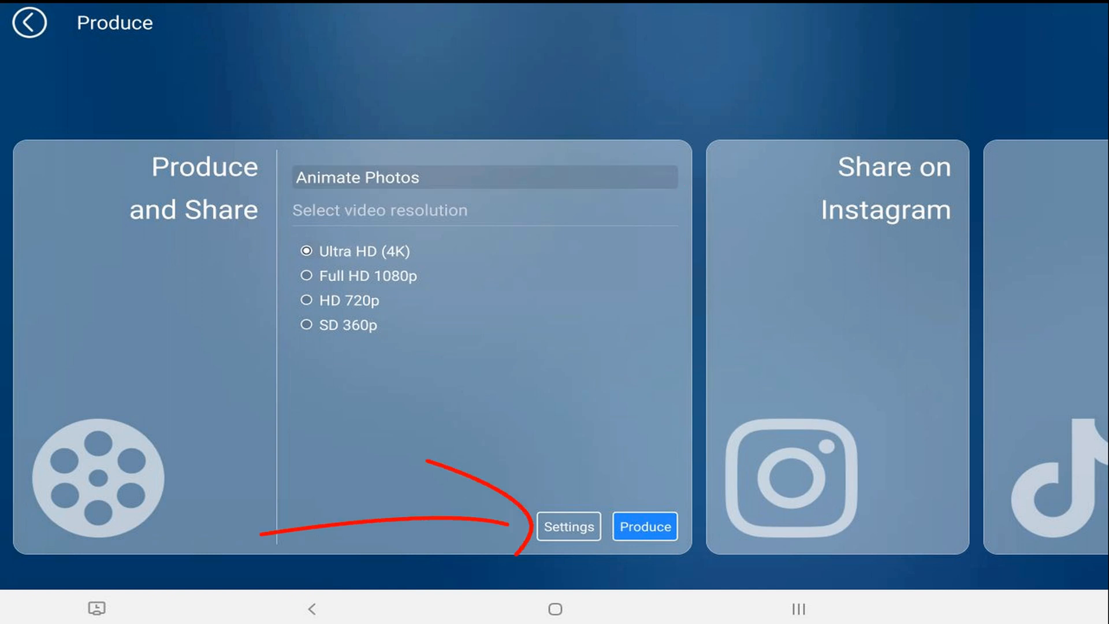
left_click(567, 526)
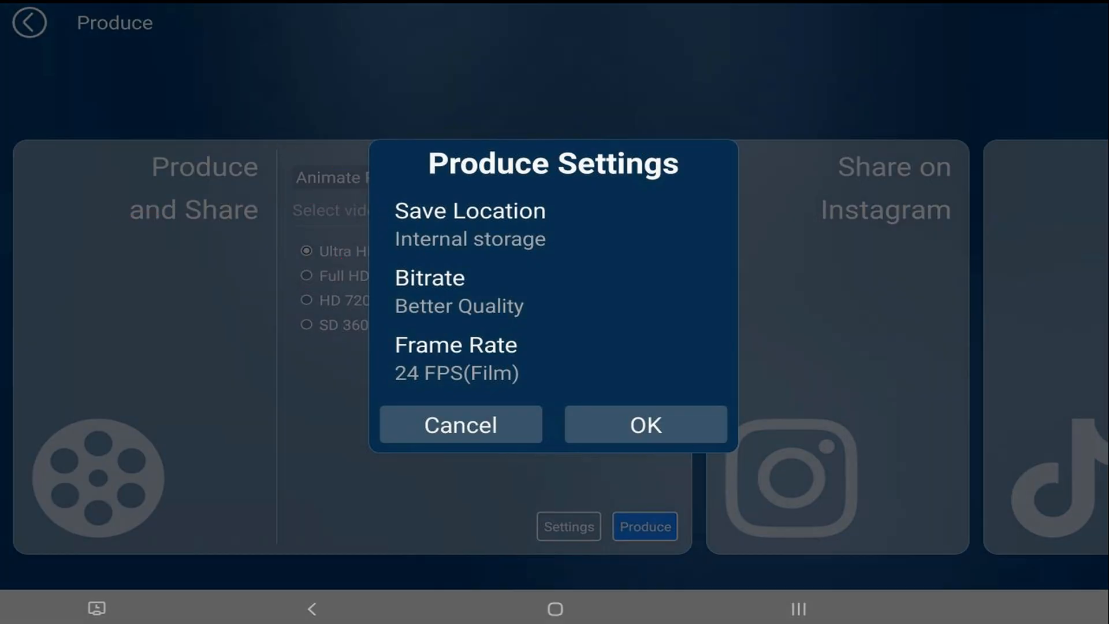
Choose Save Location in Produce Settings to launch the Android folder picker.
left_click(469, 224)
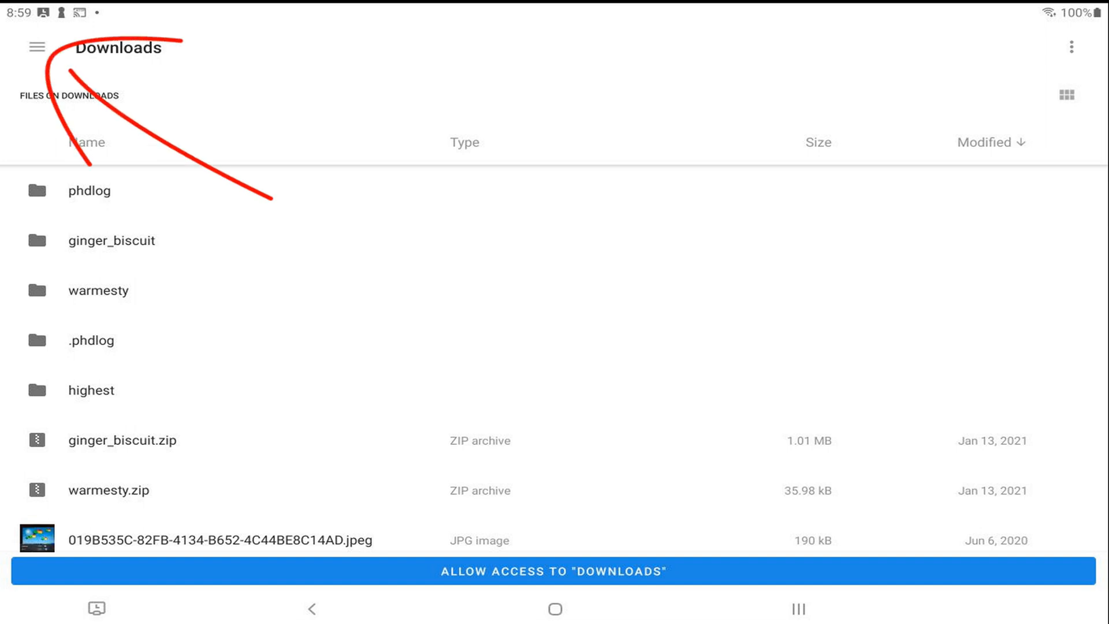
Allow PowerDirector access to the SD card's Movies folder as save location.
left_click(36, 47)
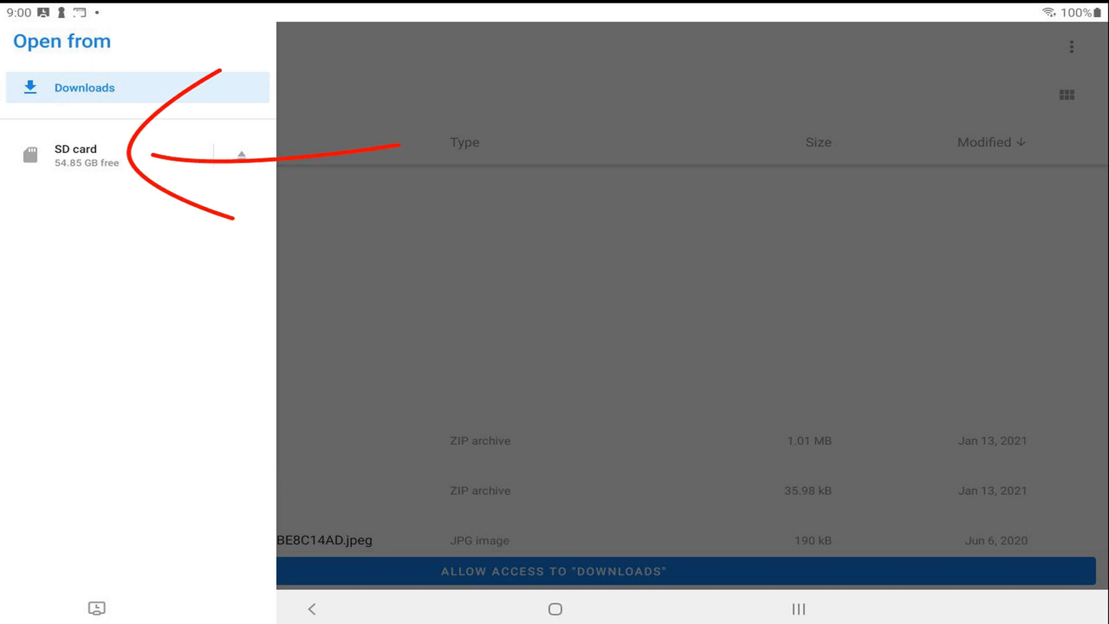
left_click(76, 154)
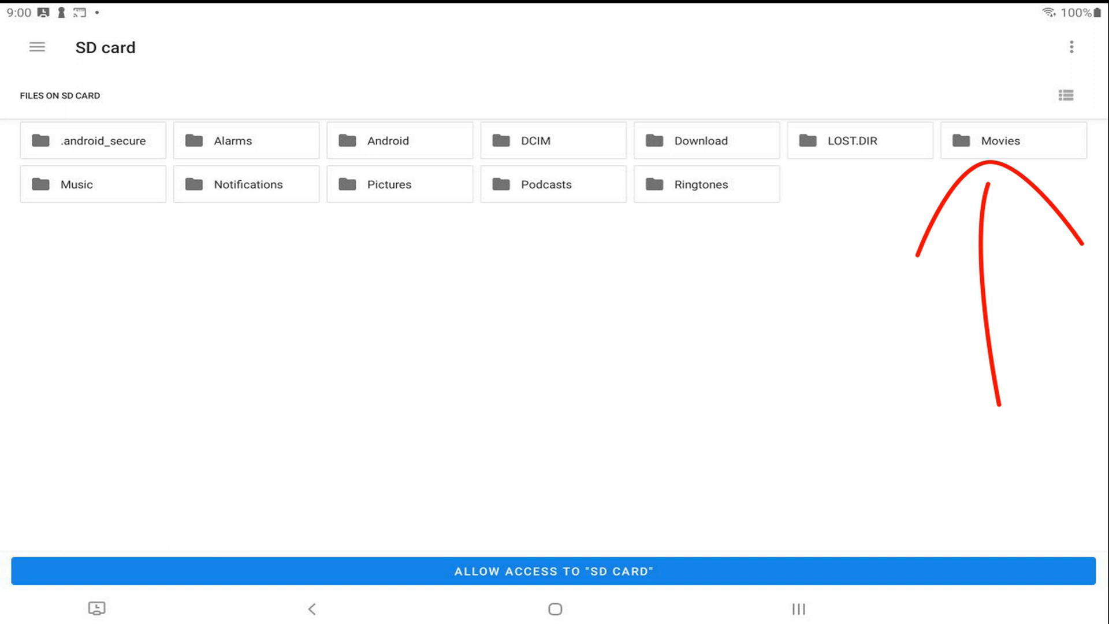
left_click(1011, 139)
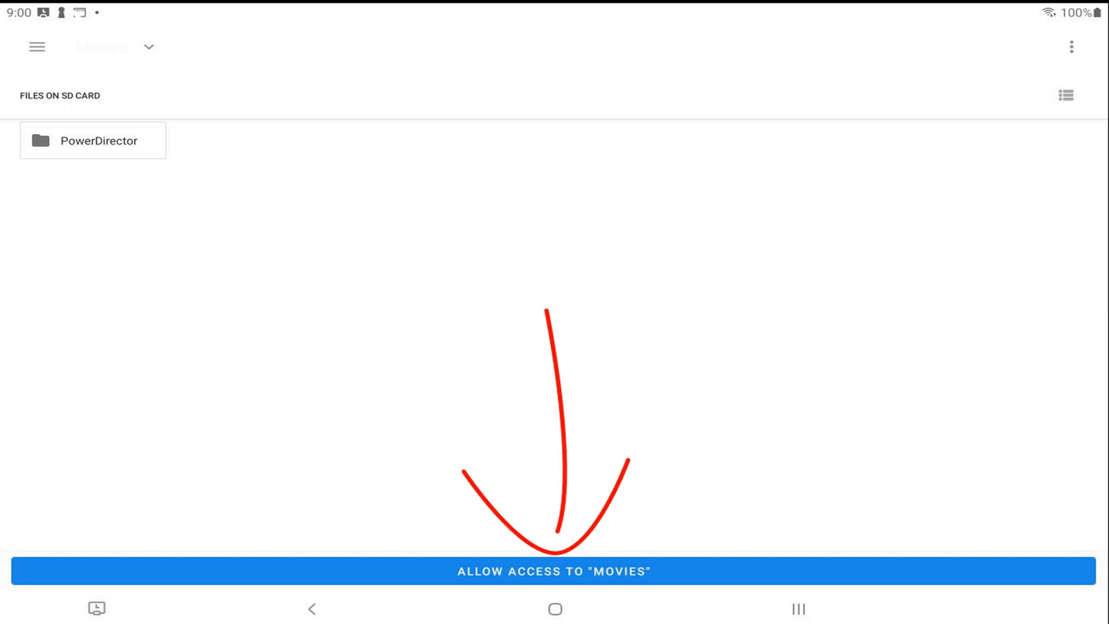
left_click(553, 570)
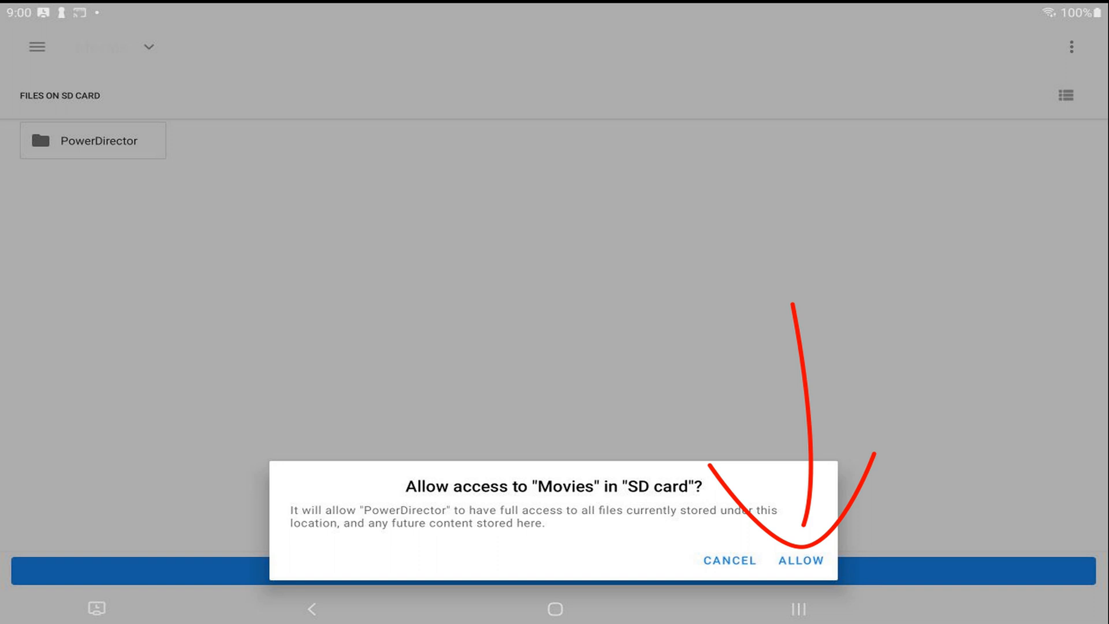
left_click(800, 561)
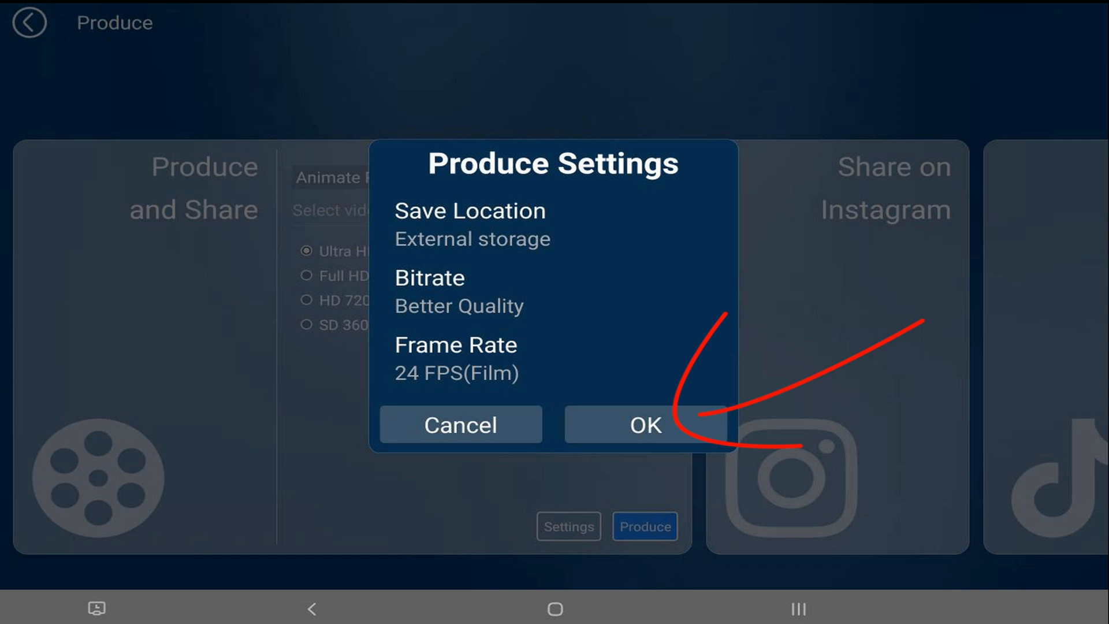
Accept the external-storage produce settings and render the 4K video.
left_click(643, 425)
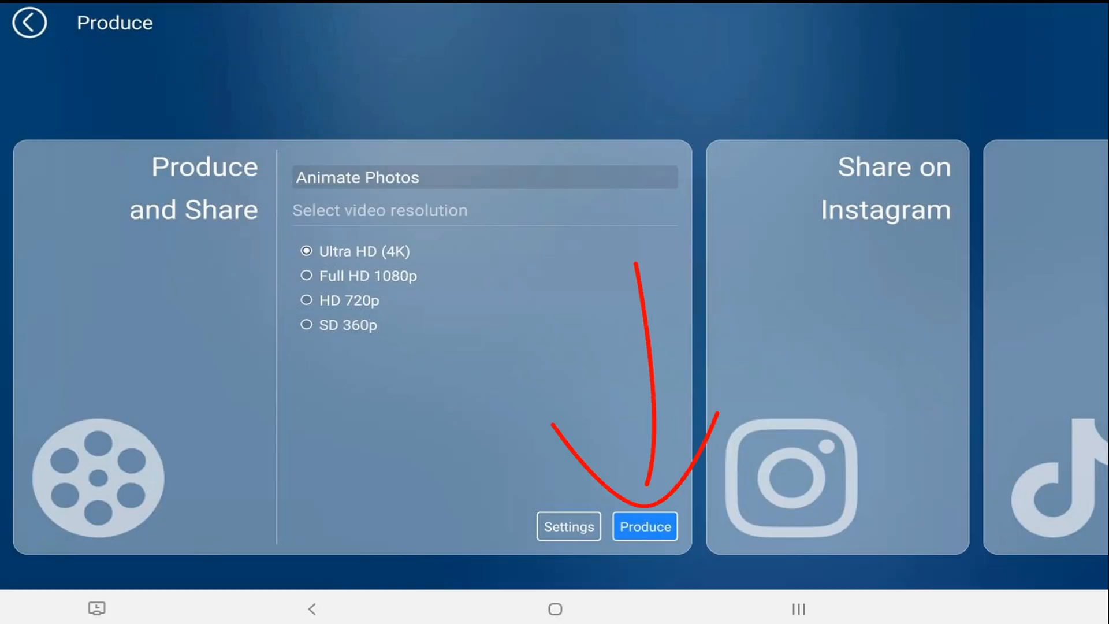
left_click(645, 526)
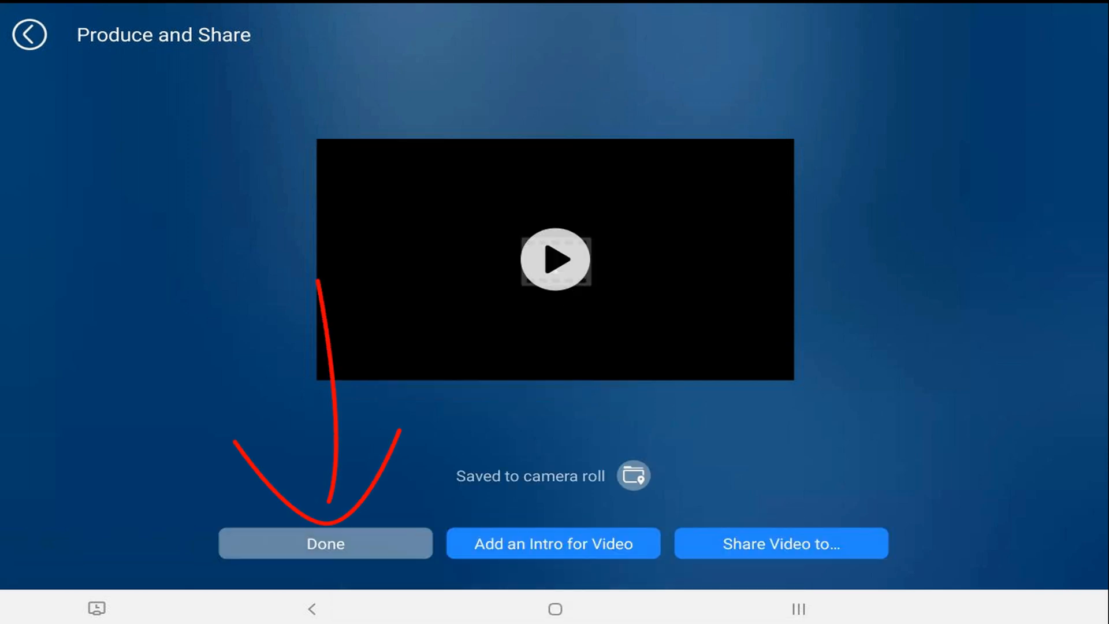
Close the result and rating prompt, then find the 20-second video in Gallery.
left_click(325, 543)
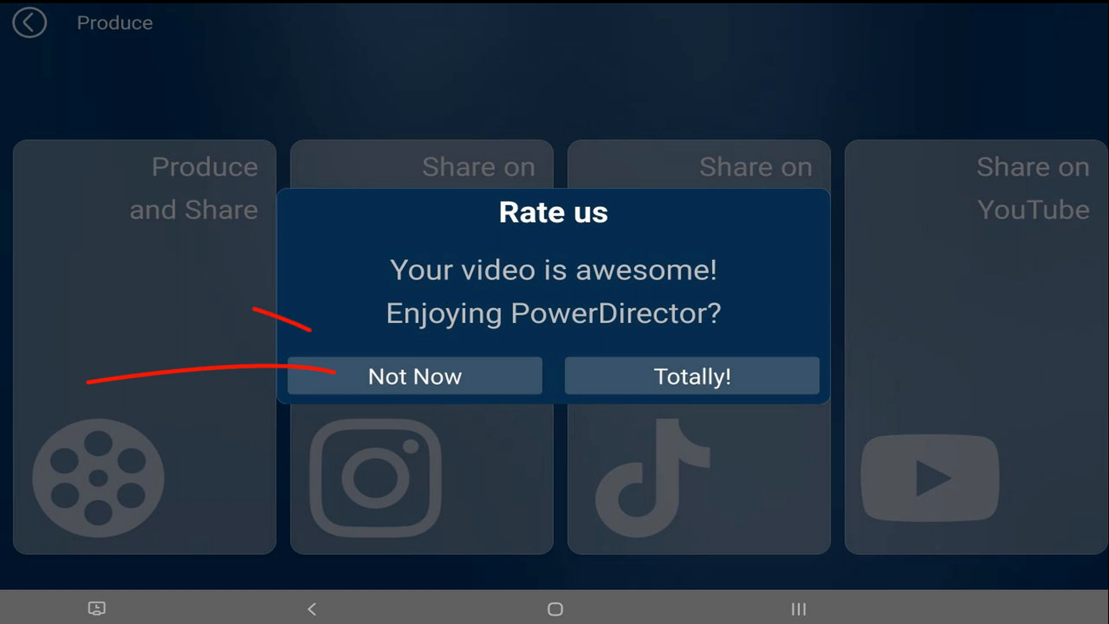
left_click(415, 375)
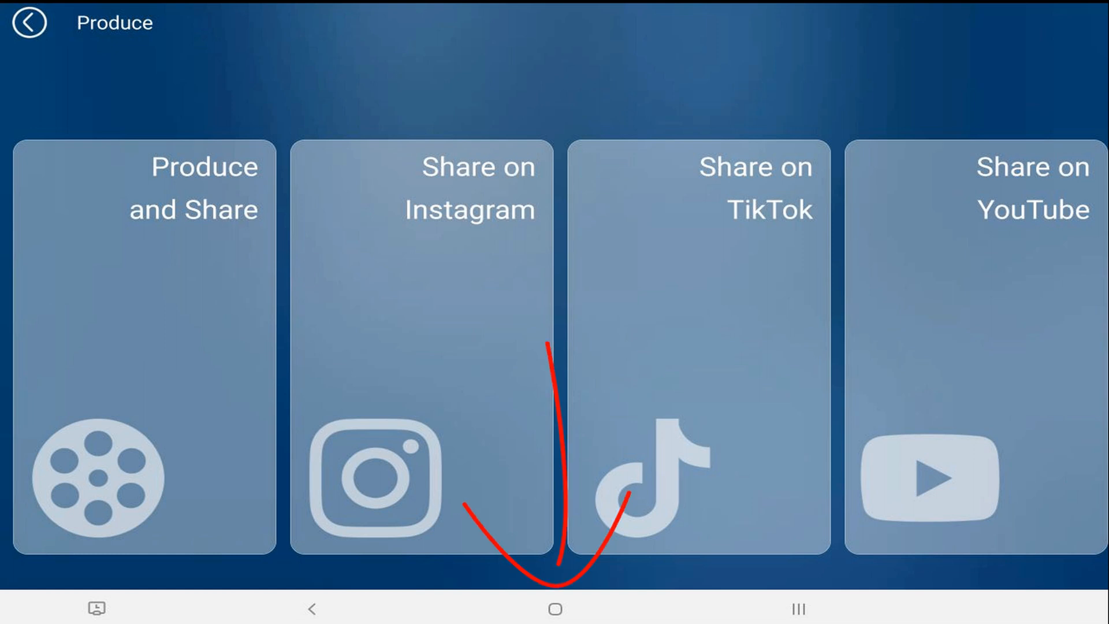
left_click(554, 608)
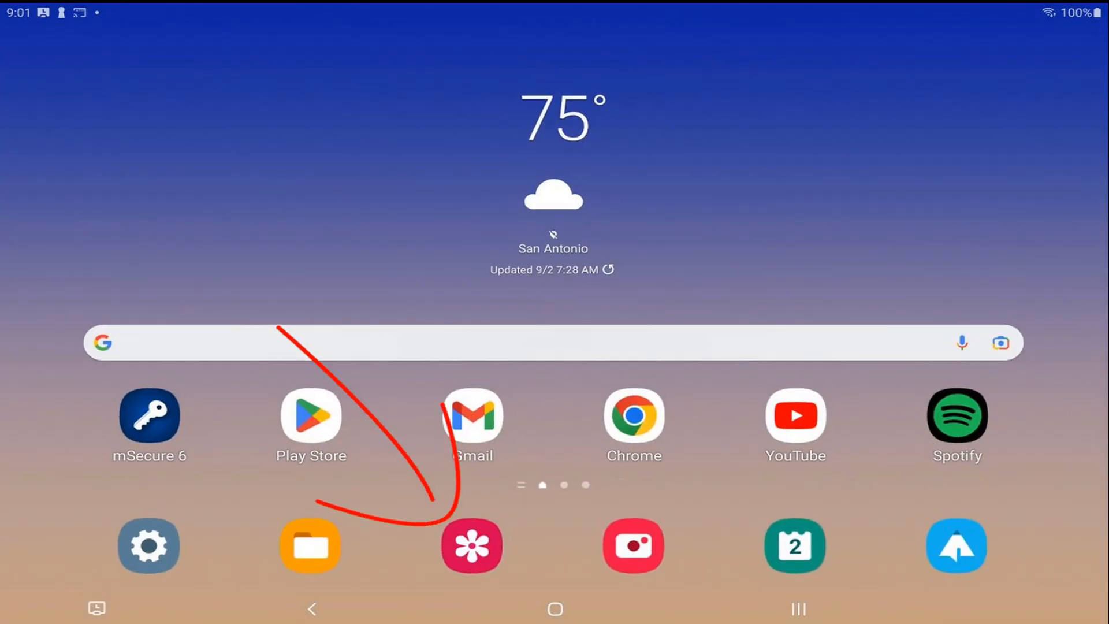
left_click(471, 545)
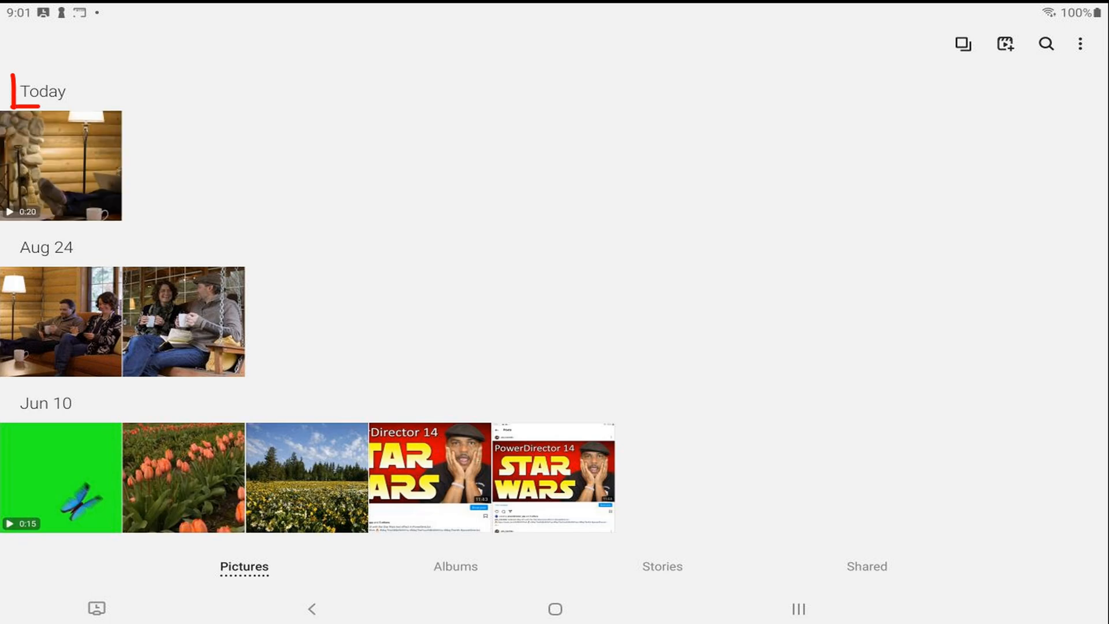